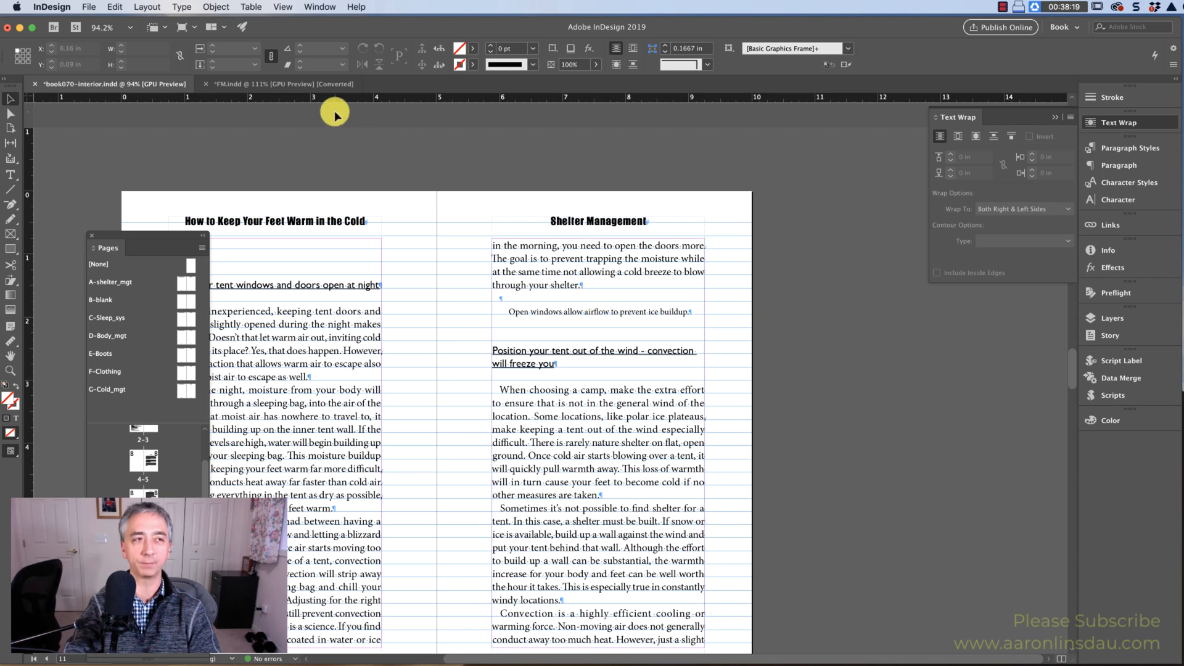
- Place the boot photo DSC_9292-Edit.jpg onto the right-hand page over the column text
{"action": "left_click", "coordinate": [90, 7]}
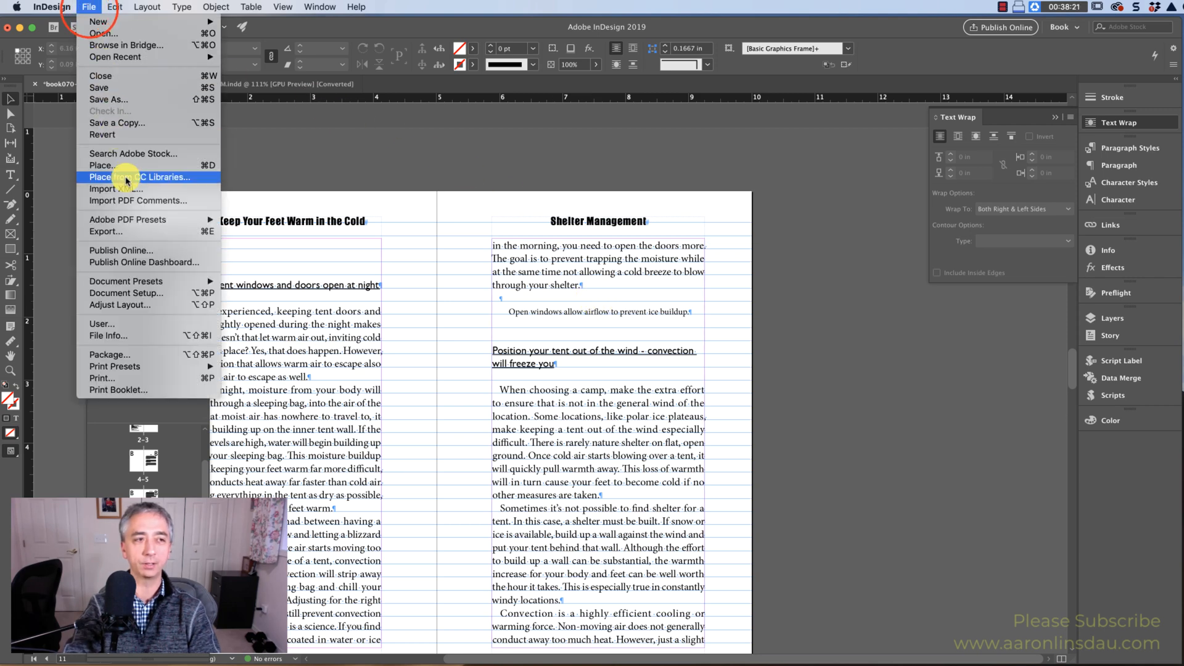
{"action": "left_click", "coordinate": [102, 165]}
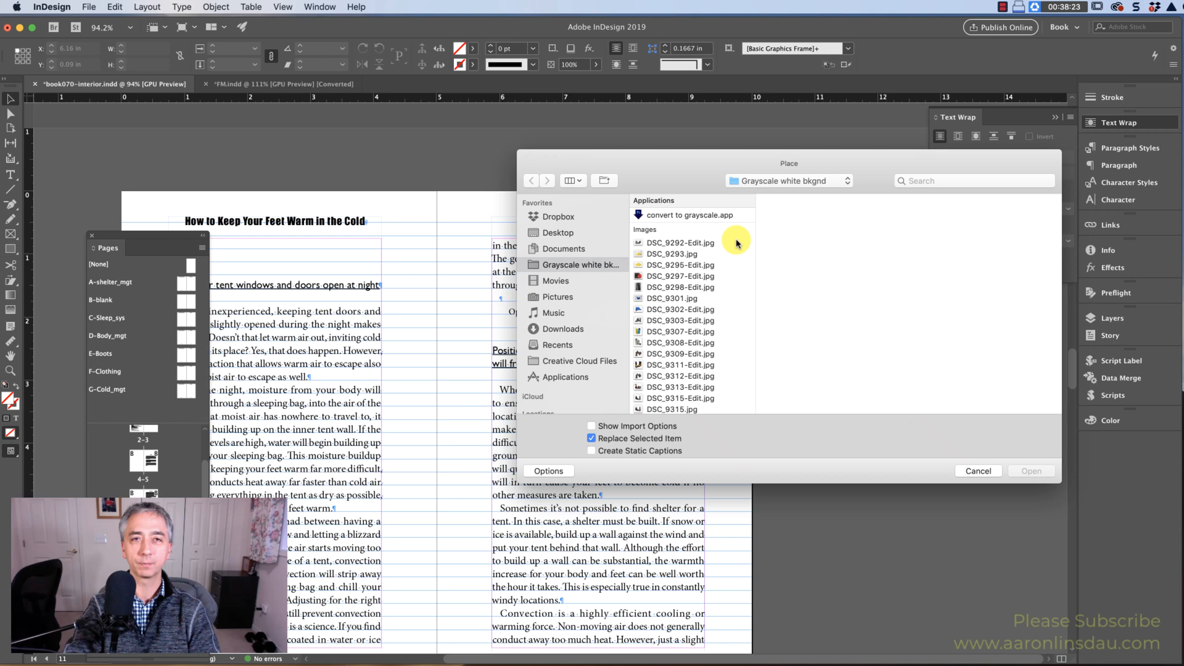
{"action": "left_click", "coordinate": [680, 241]}
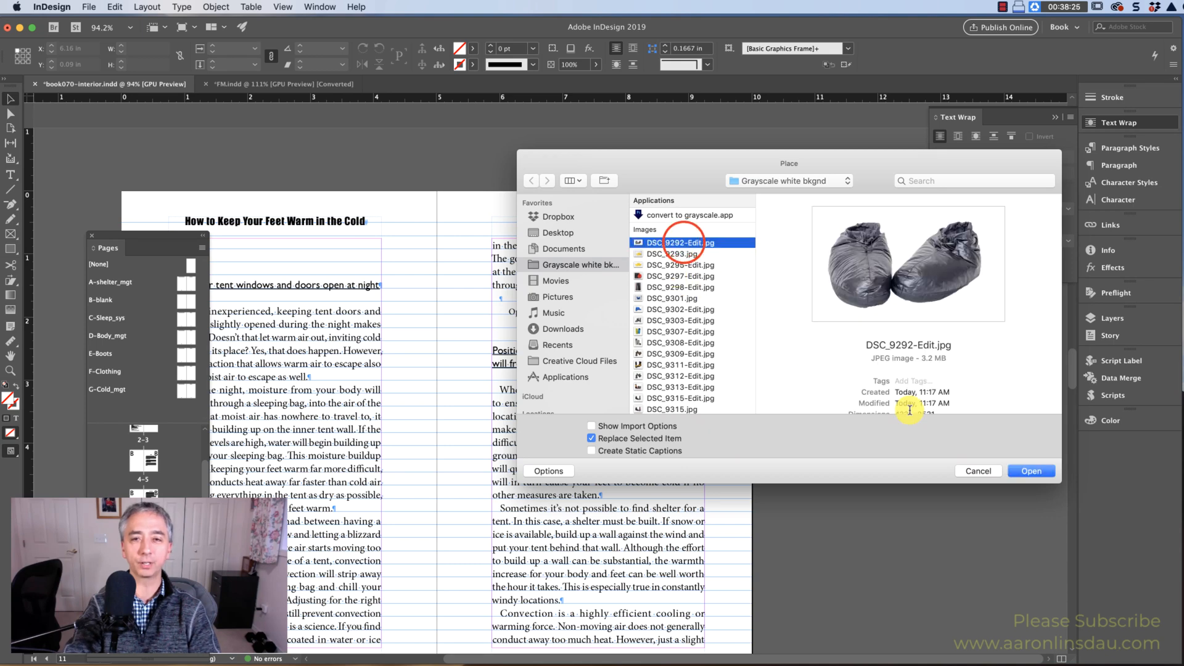
{"action": "left_click", "coordinate": [1031, 471]}
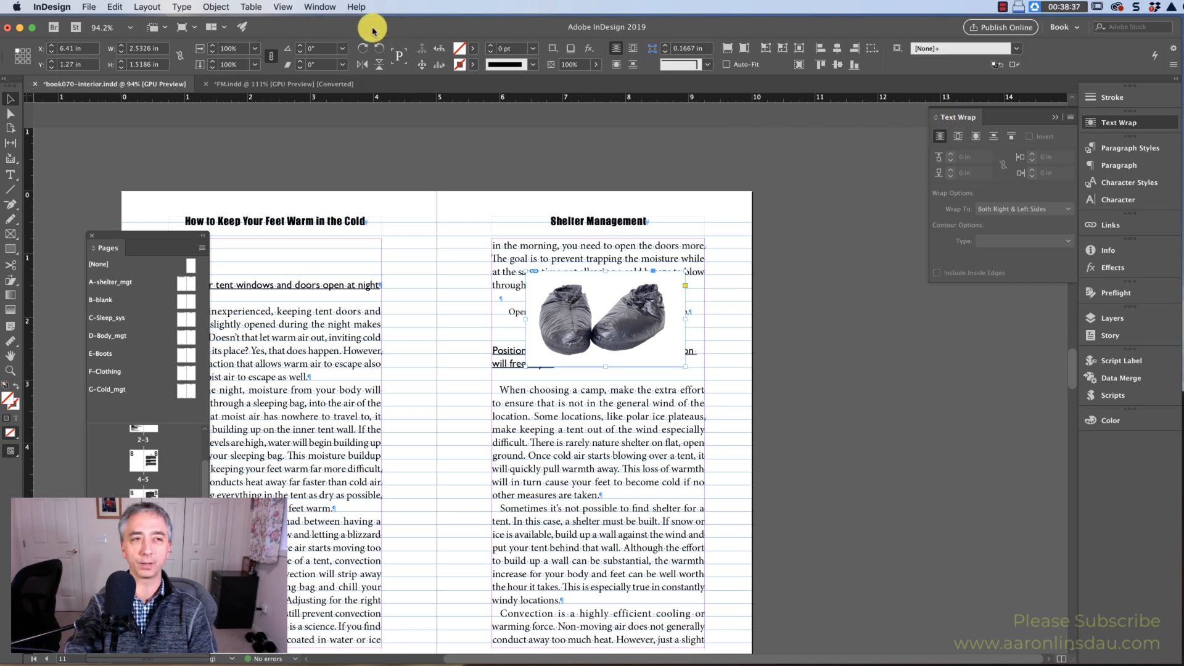
- Apply Jump Object text wrap to the photo and move it below the first paragraph
{"action": "left_click", "coordinate": [318, 6]}
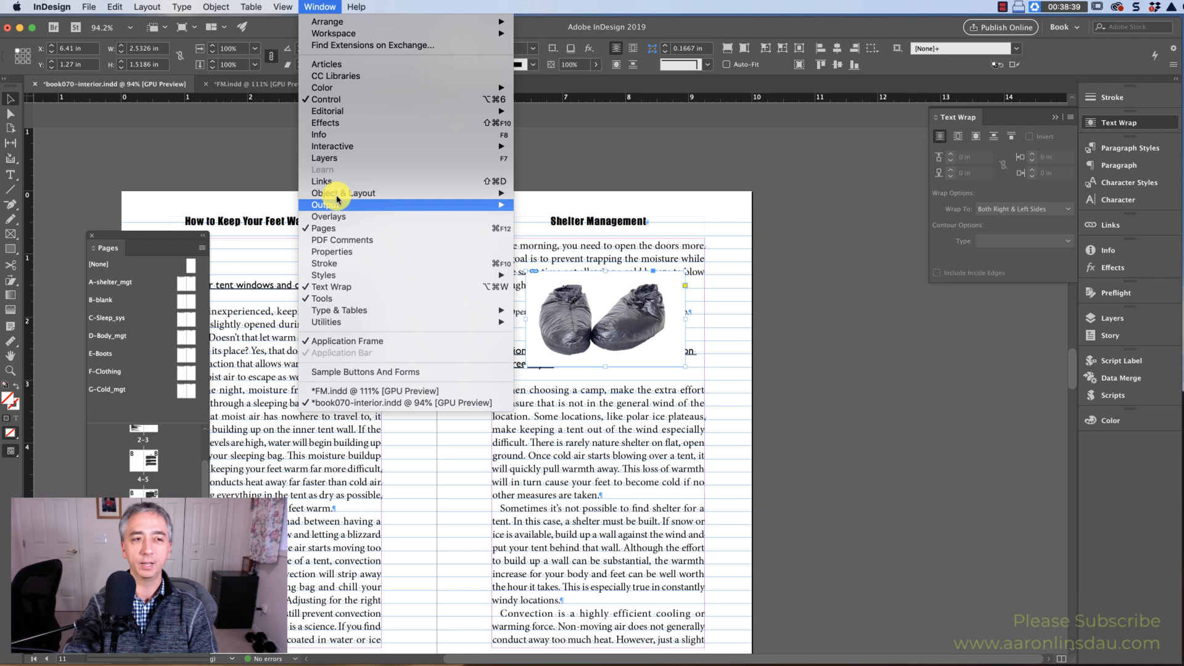
{"action": "mouse_move", "coordinate": [352, 286]}
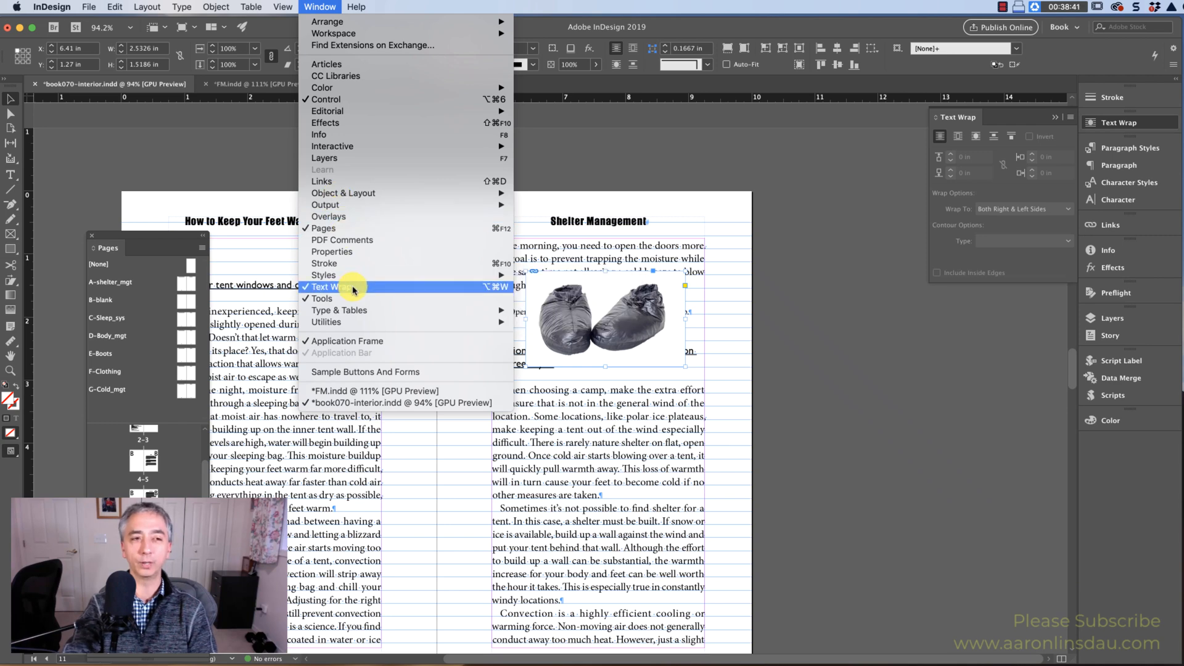
{"action": "left_click", "coordinate": [333, 286]}
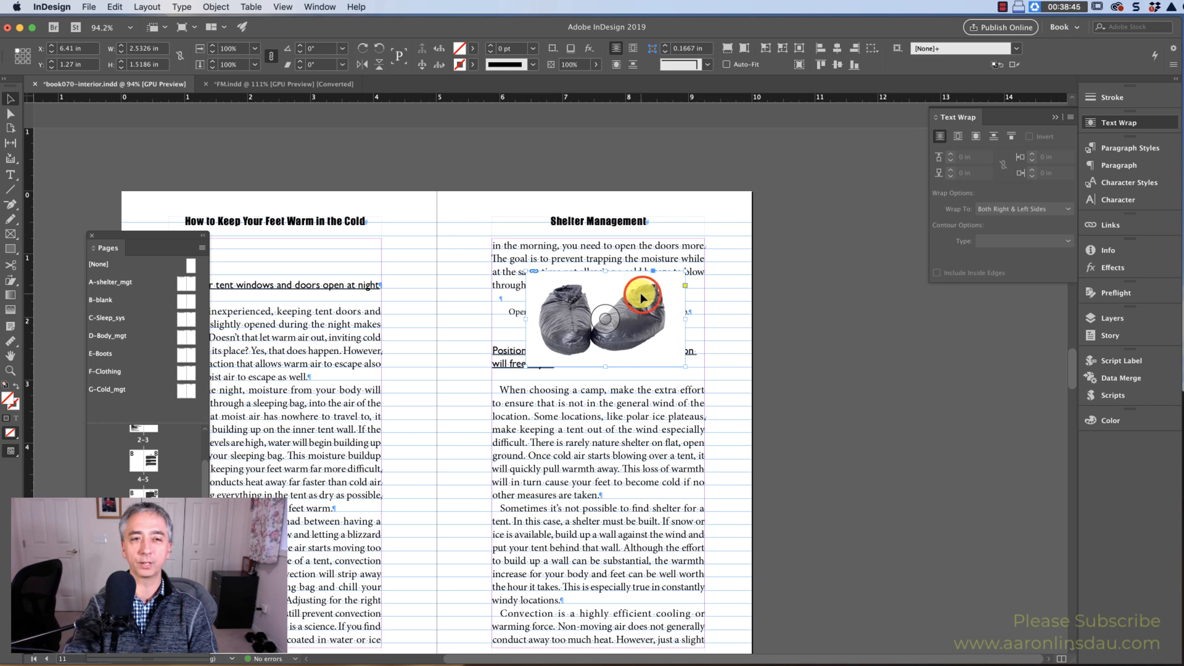
{"action": "left_click", "coordinate": [993, 136]}
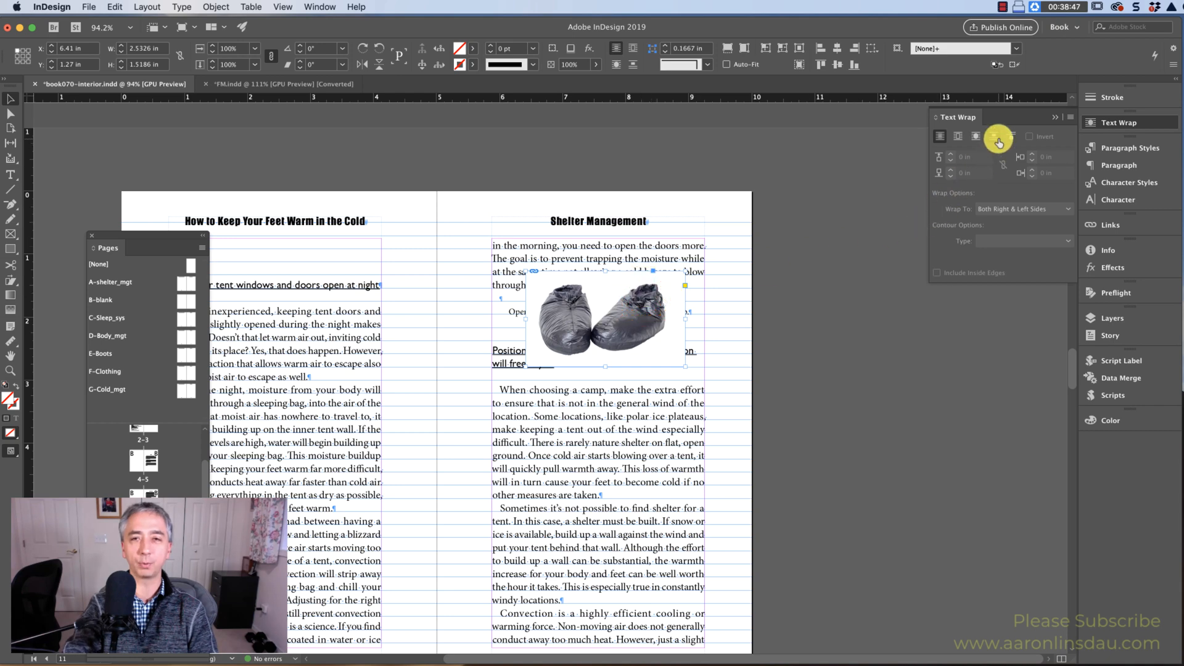
{"action": "left_click", "coordinate": [995, 136]}
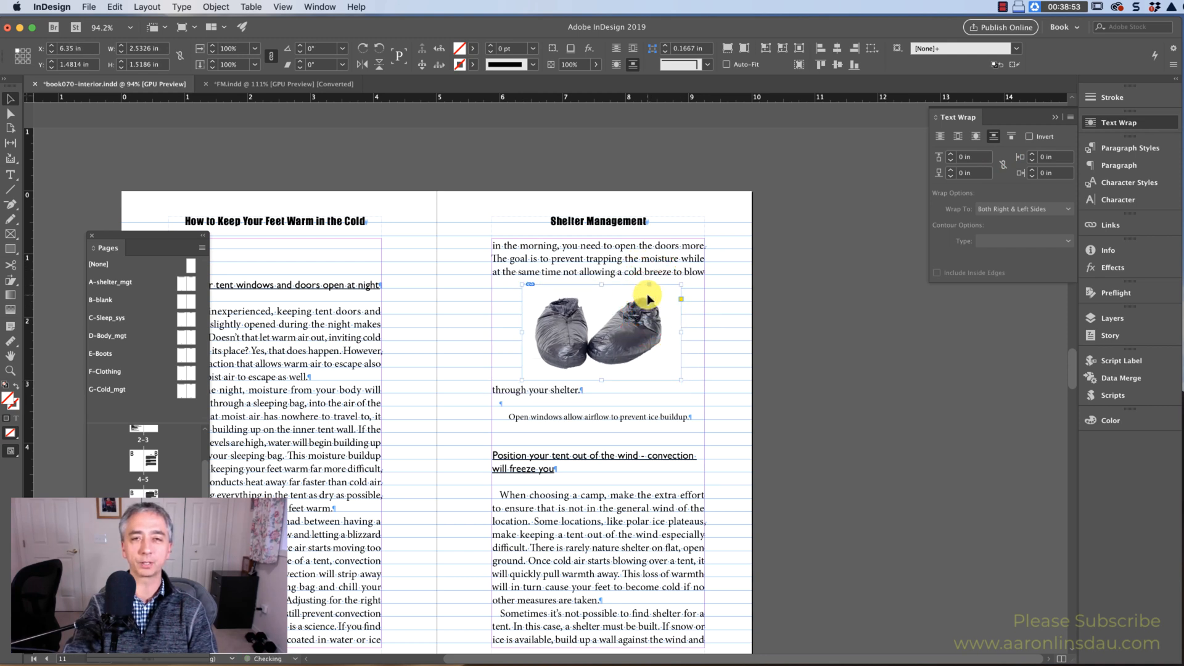
{"action": "left_click_drag", "start_coordinate": [647, 298], "coordinate": [619, 316]}
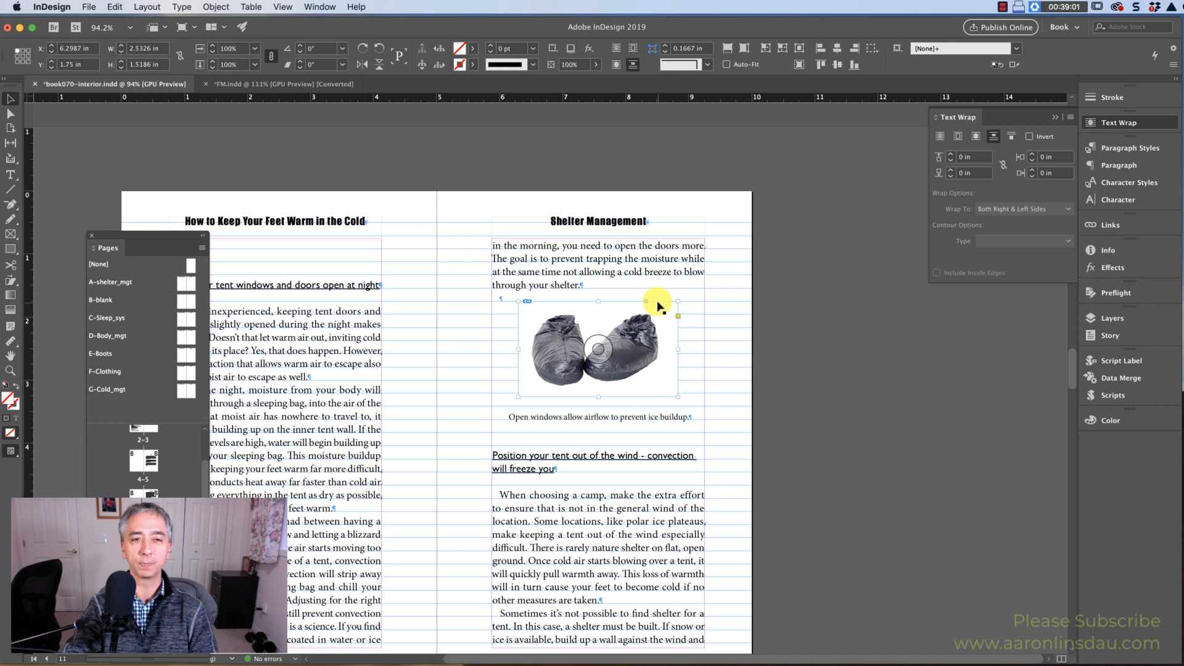
{"action": "mouse_move", "coordinate": [651, 318]}
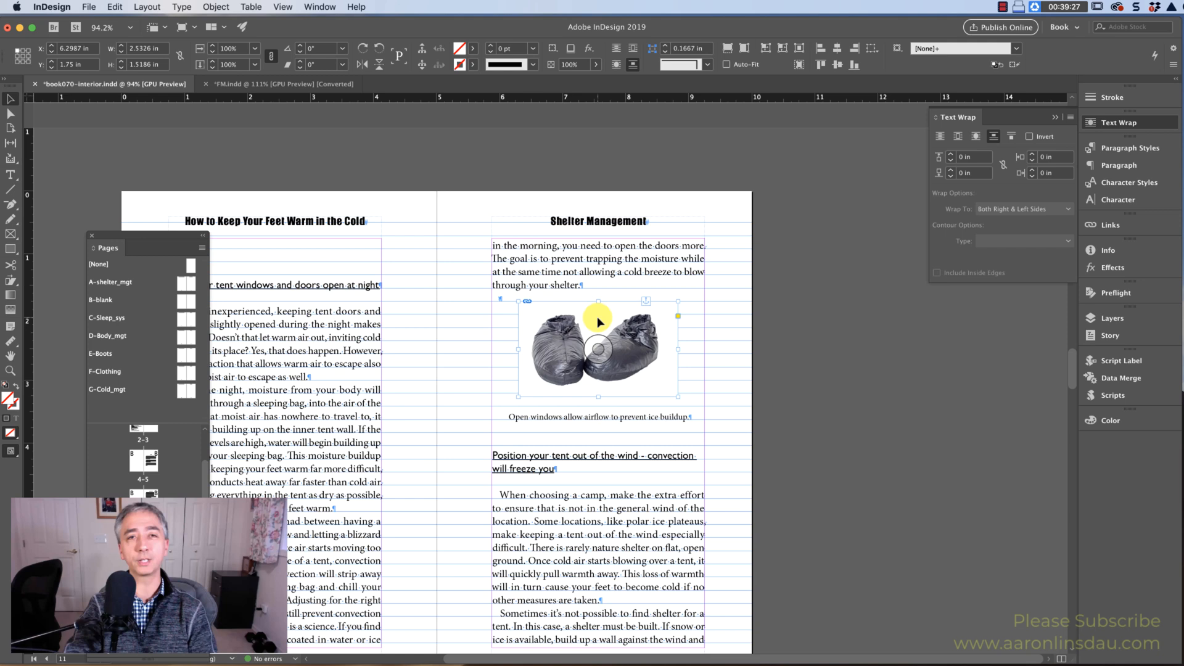
{"action": "mouse_move", "coordinate": [614, 324]}
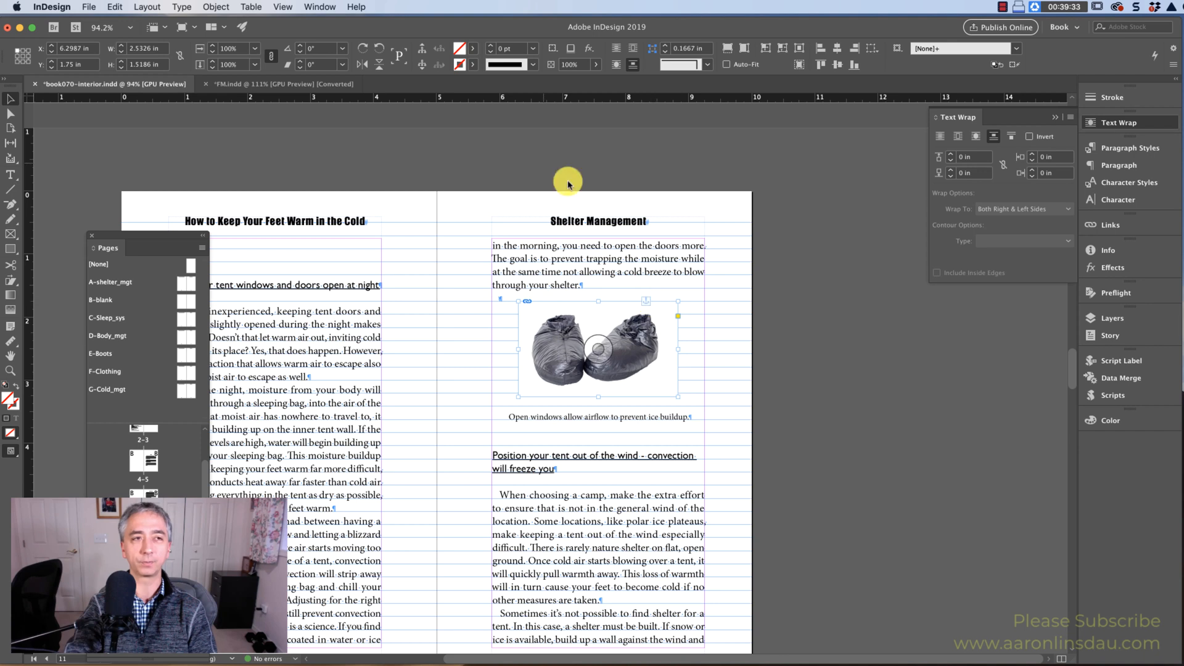
- Set the photo's Anchored Object position to Inline or Above Line with Inline selected
{"action": "left_click", "coordinate": [214, 6]}
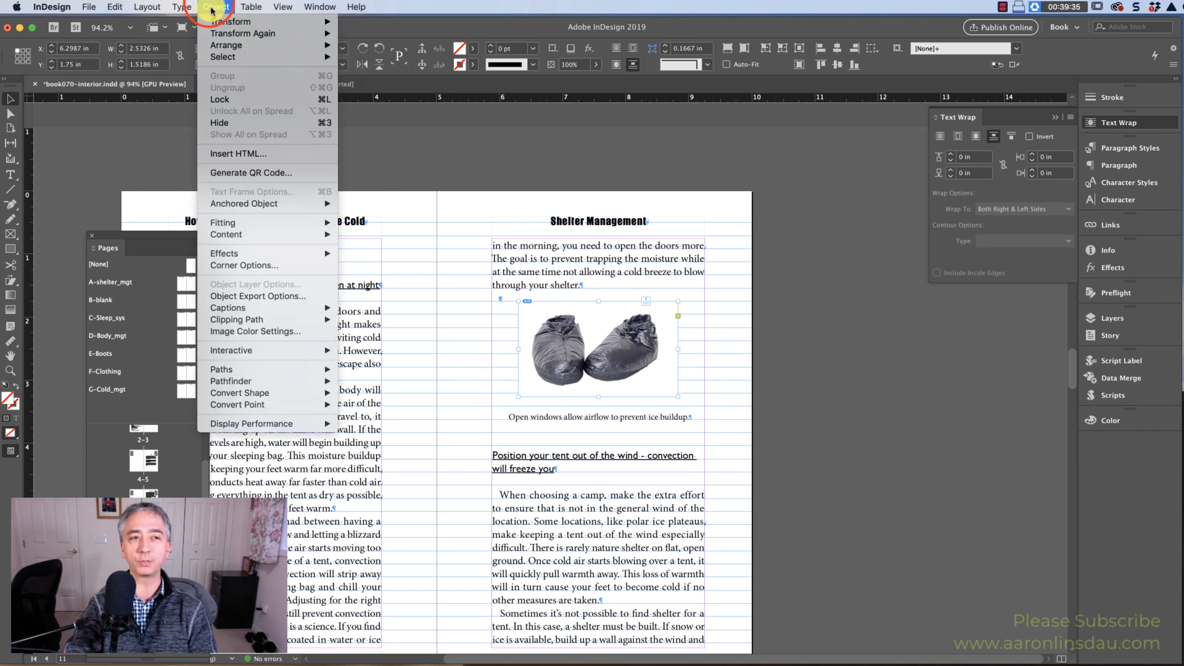
{"action": "mouse_move", "coordinate": [262, 203]}
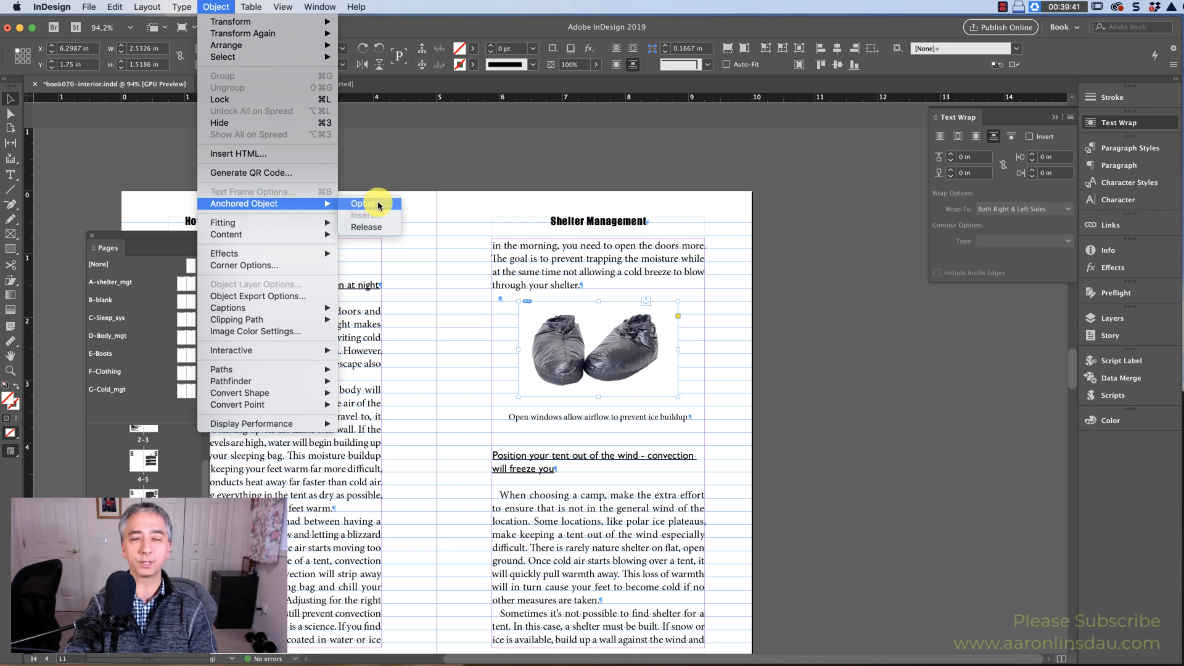
{"action": "left_click", "coordinate": [365, 203]}
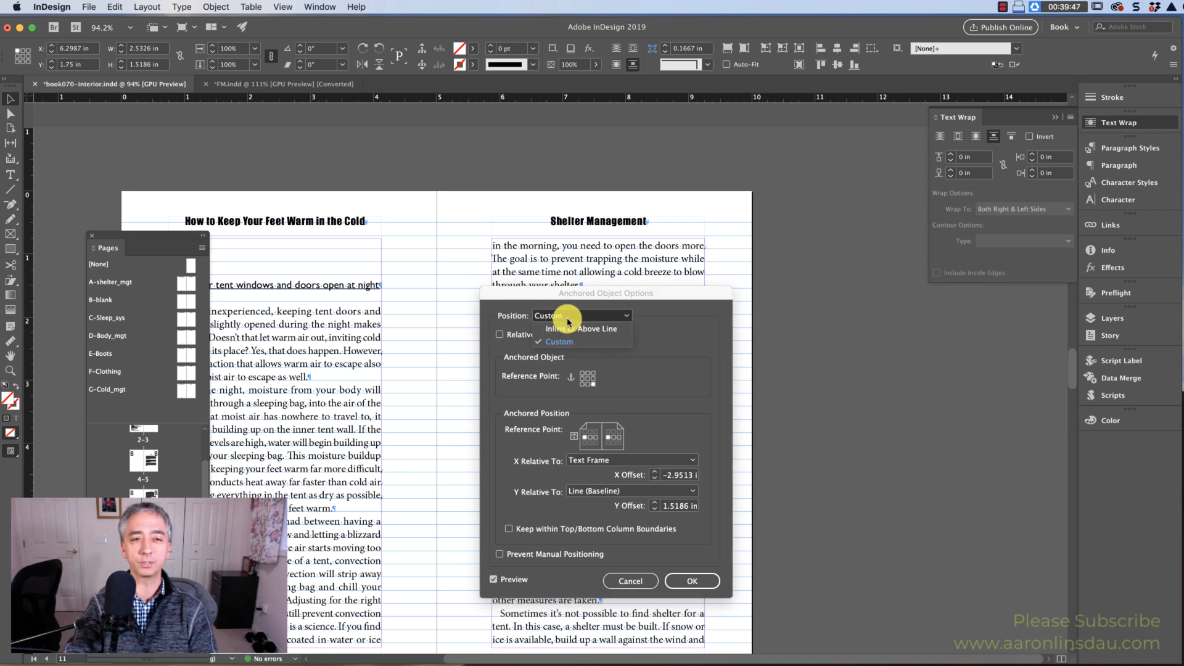
{"action": "left_click", "coordinate": [582, 328]}
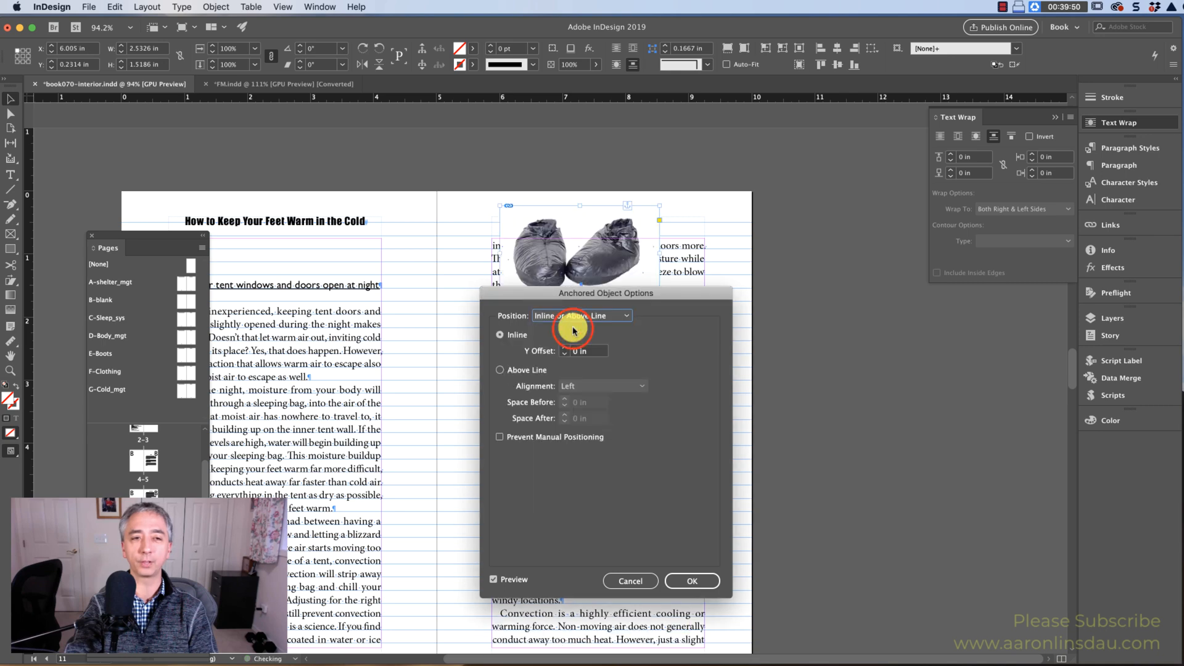
{"action": "left_click", "coordinate": [692, 581]}
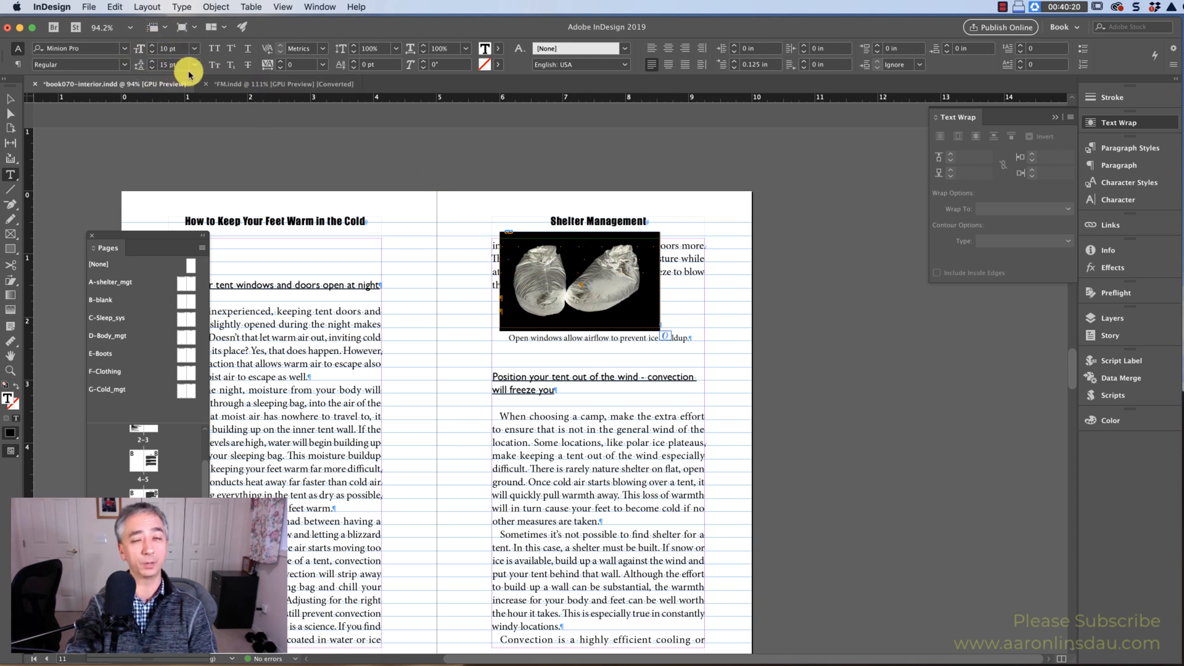
- Choose Auto leading for the line holding the inline photo
{"action": "left_click", "coordinate": [194, 65]}
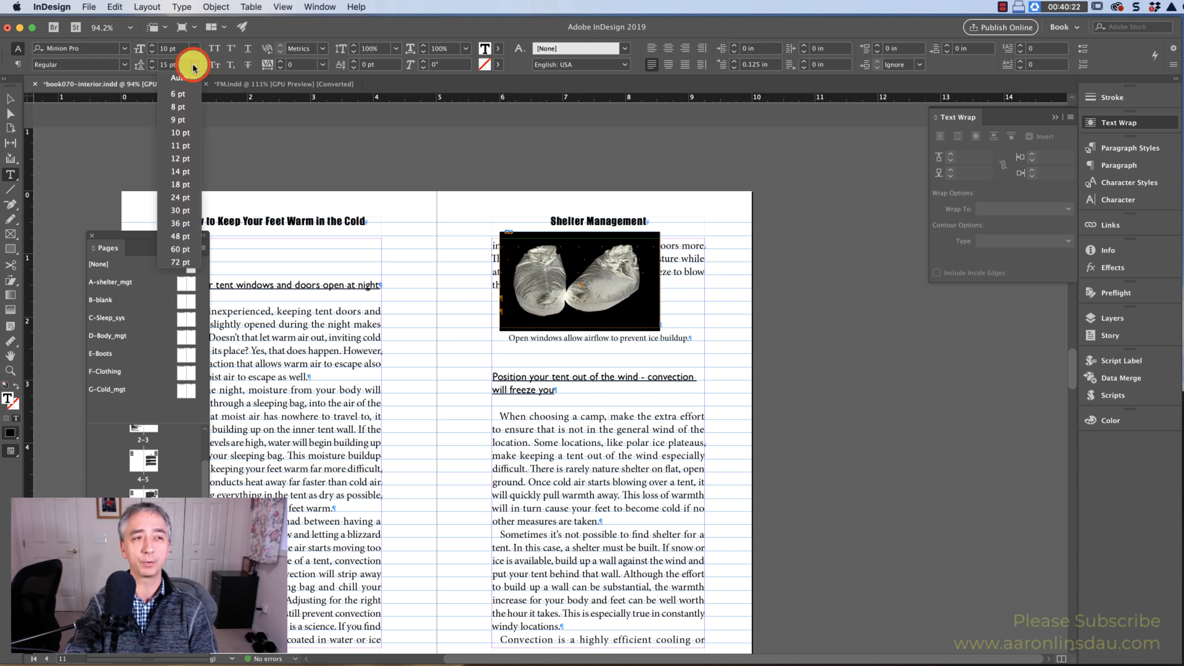